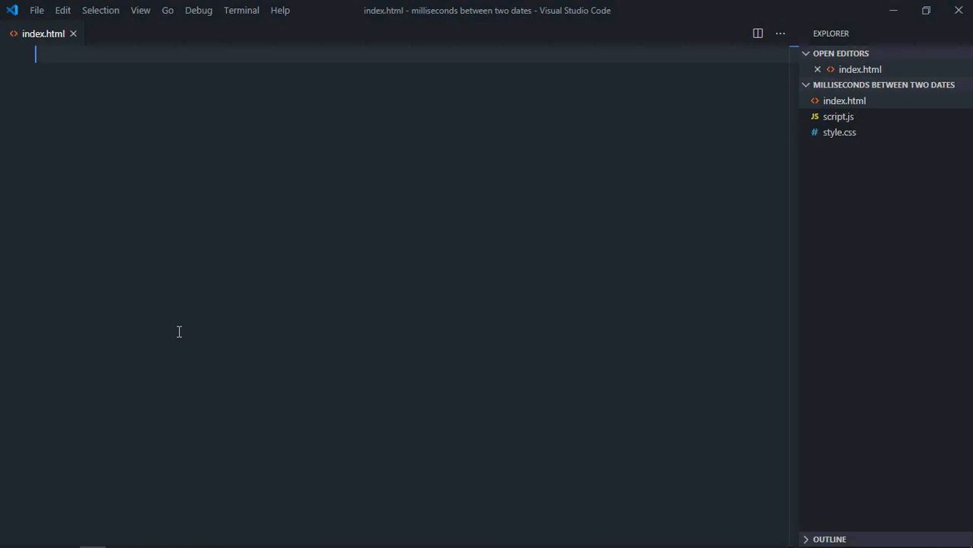
pyautogui.moveTo(235, 260)
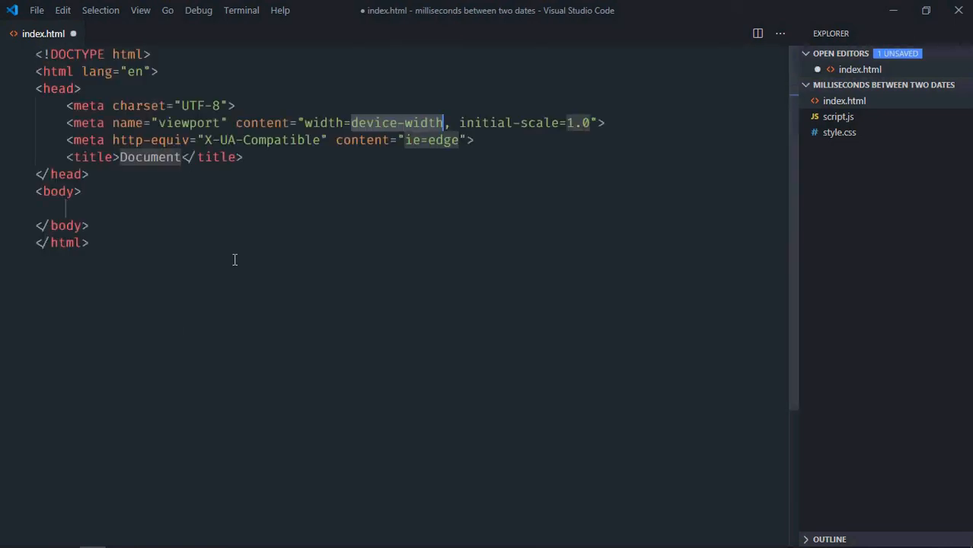
# Write index.html linking style.css and script.js, with a Get button and Result heading, and save
pyautogui.write('link rel="stylesheet" href="style.css">')
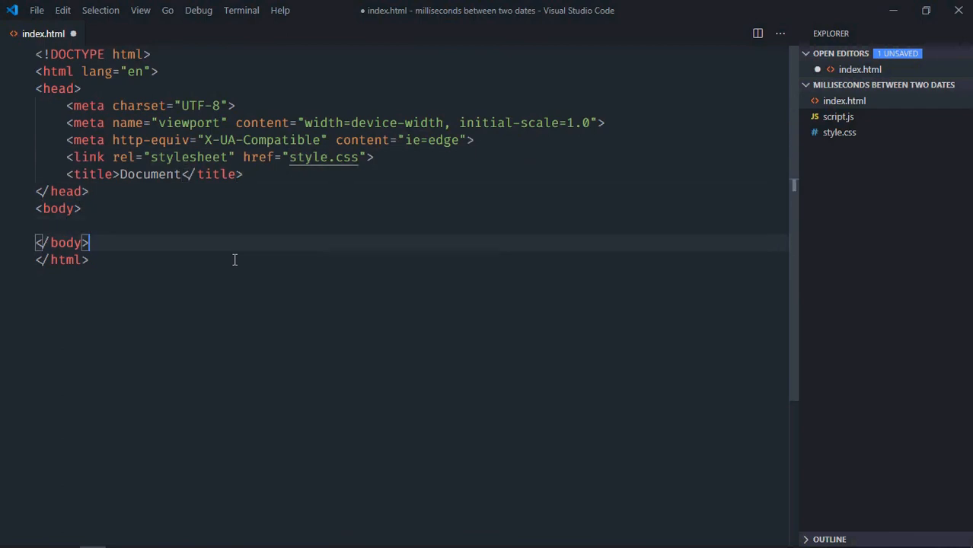
pyautogui.write('script')
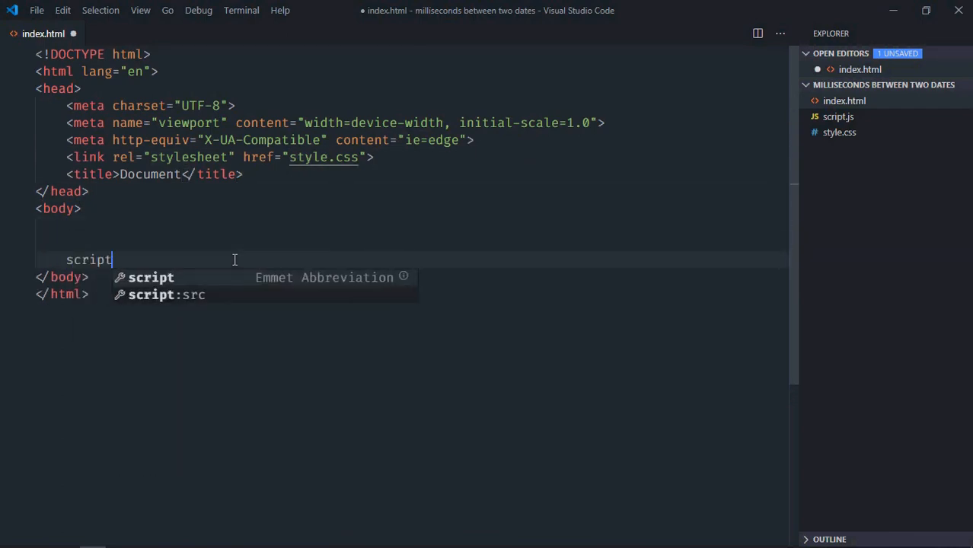
pyautogui.press('Tab')
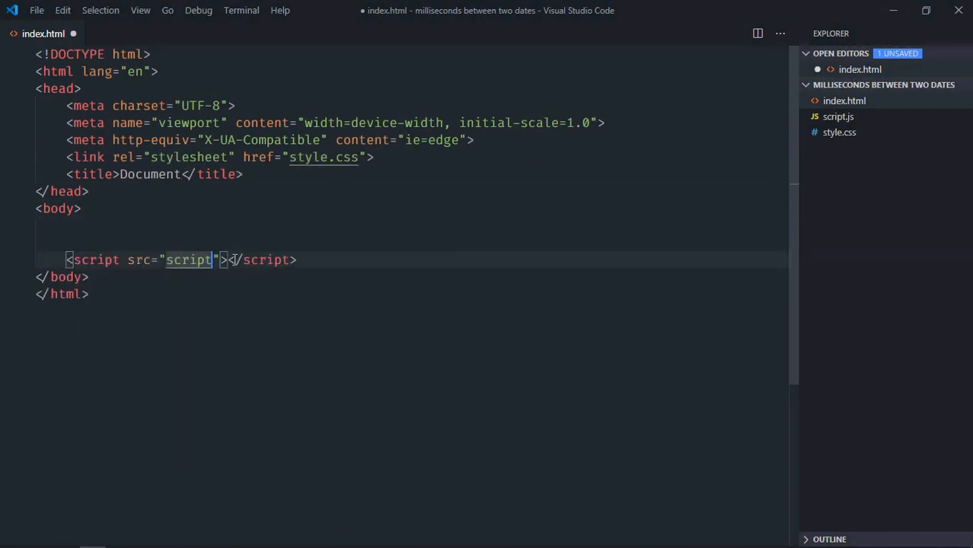
pyautogui.write('.js')
pyautogui.write('<h1>Result</h1>')
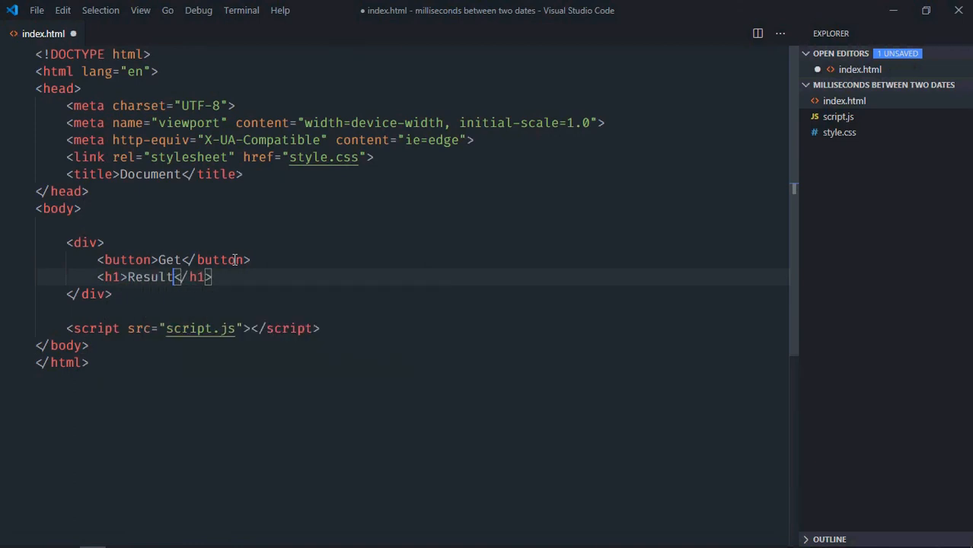
pyautogui.press('ctrl+s')
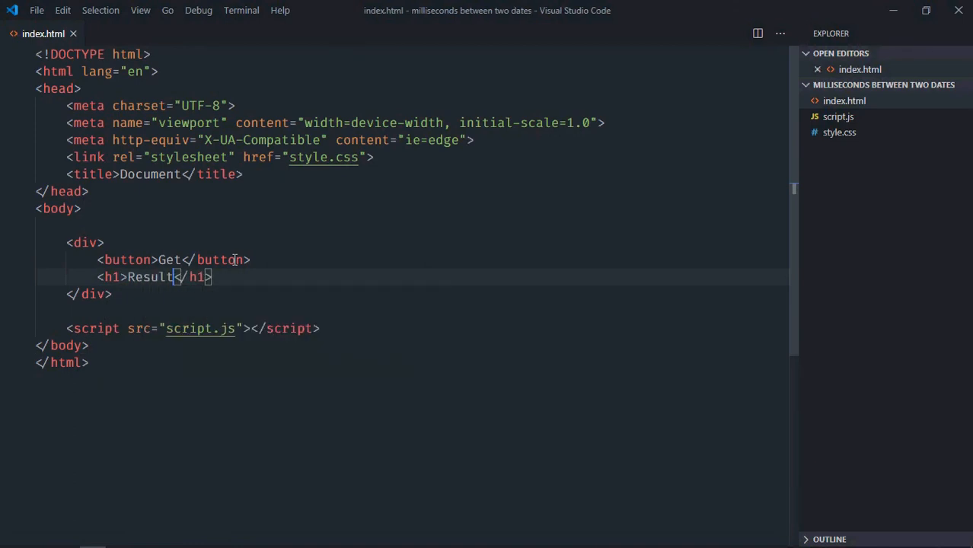
# In style.css, centre body text; make div and button inline-block, button padding 10px 20px
pyautogui.click(839, 148)
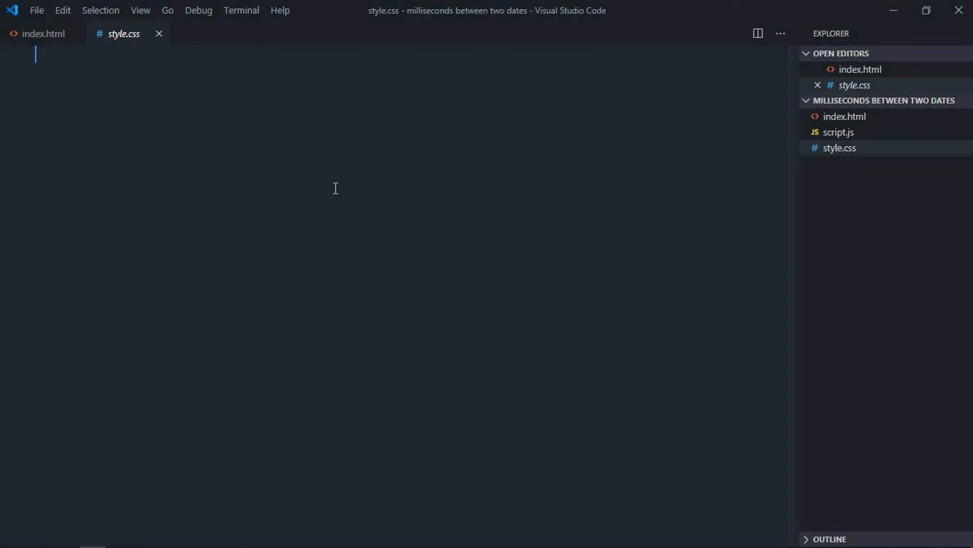
pyautogui.write('body P{}')
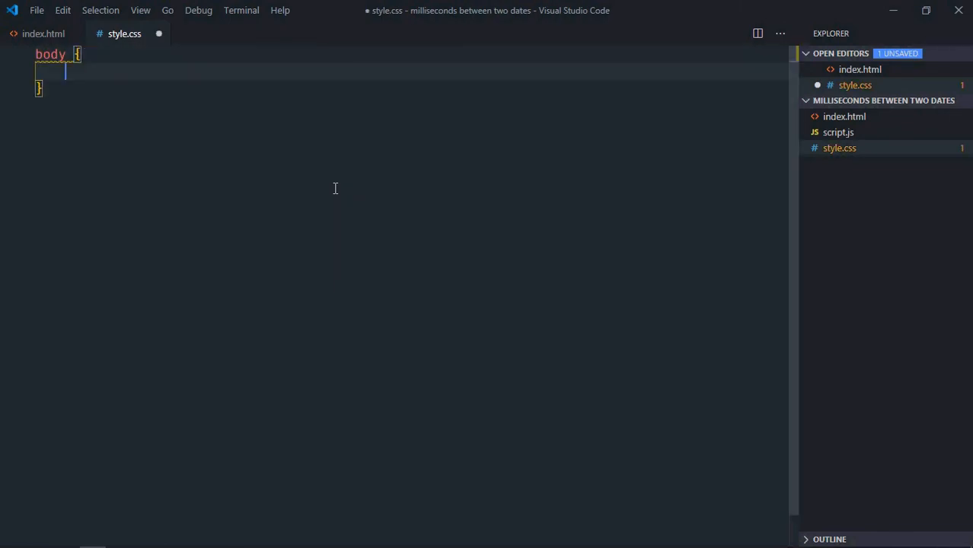
pyautogui.write('text-align: center;')
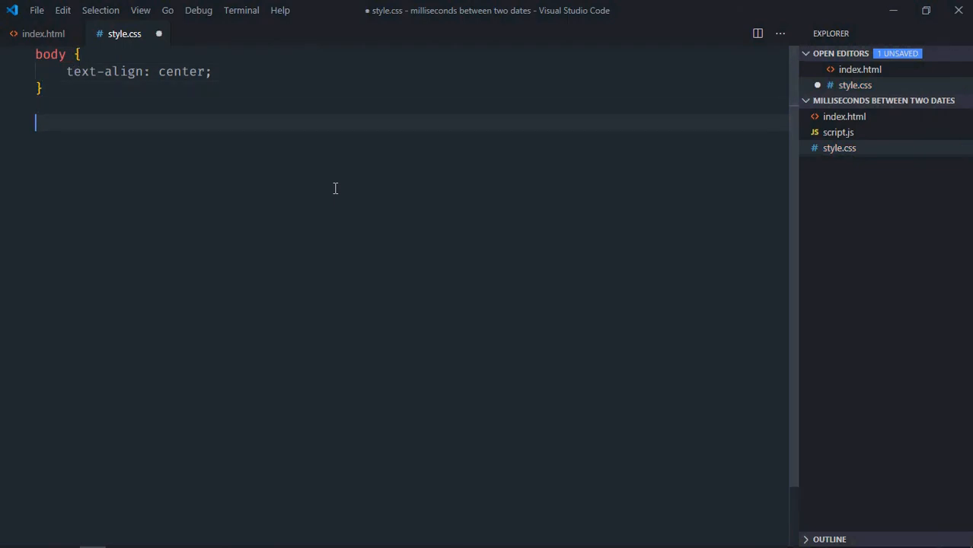
pyautogui.write('div {')
pyautogui.write('display: ;')
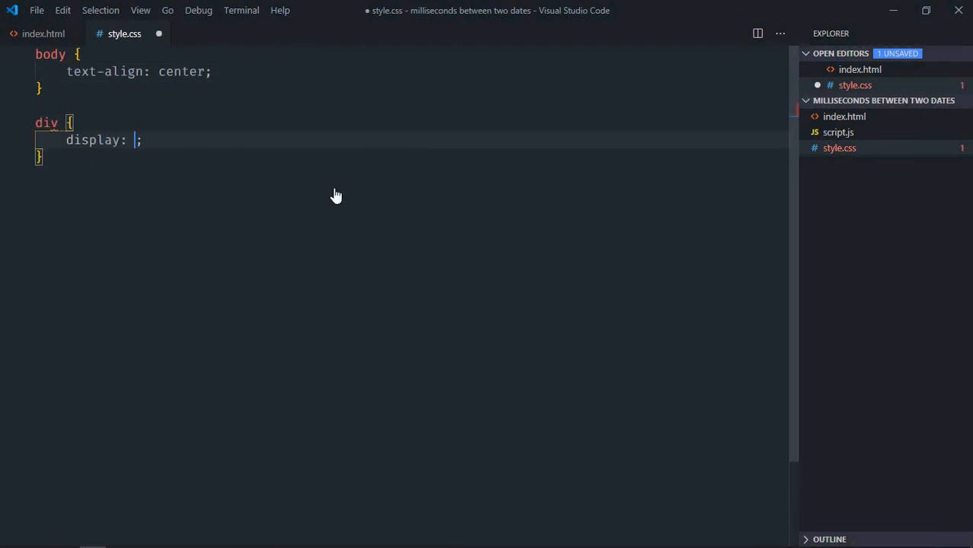
pyautogui.write('inline-block')
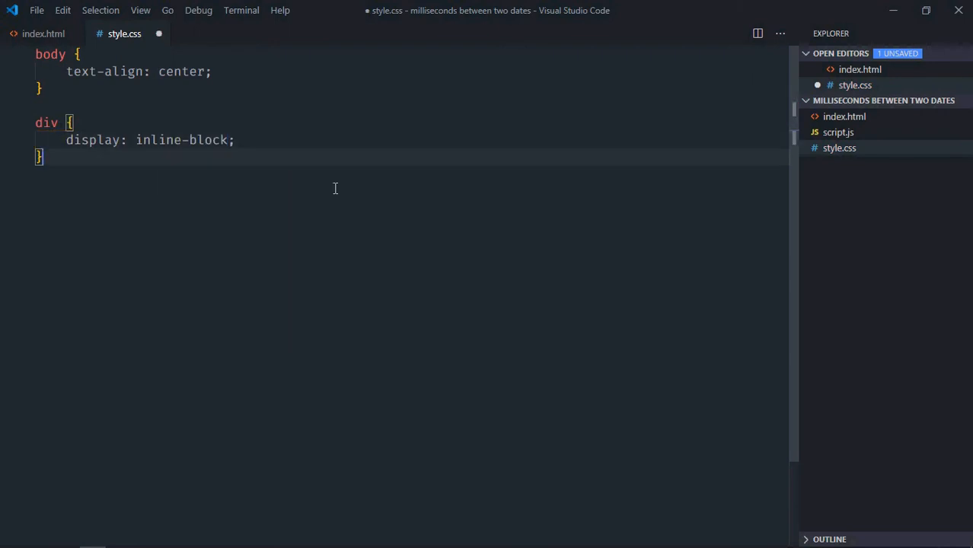
pyautogui.write('button {')
pyautogui.write('padding: ;')
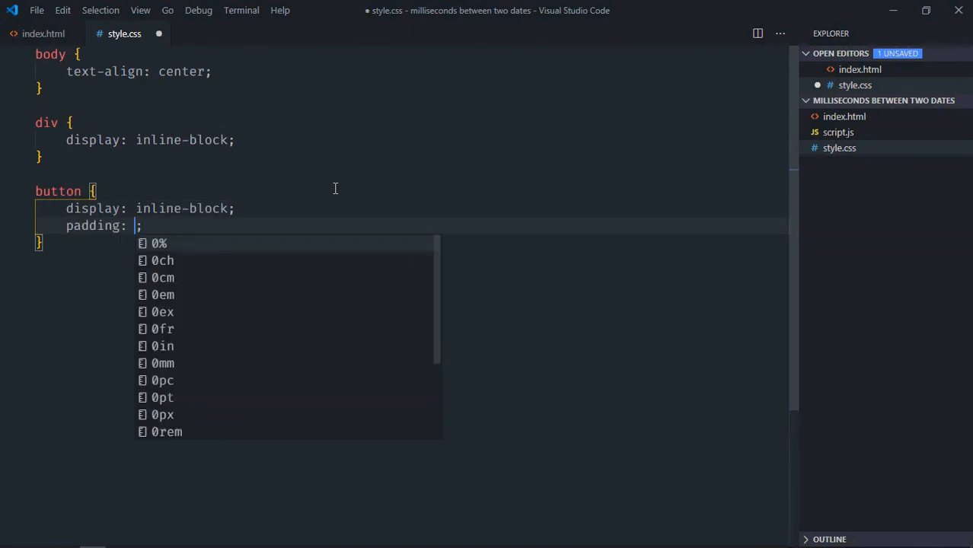
pyautogui.write('10px')
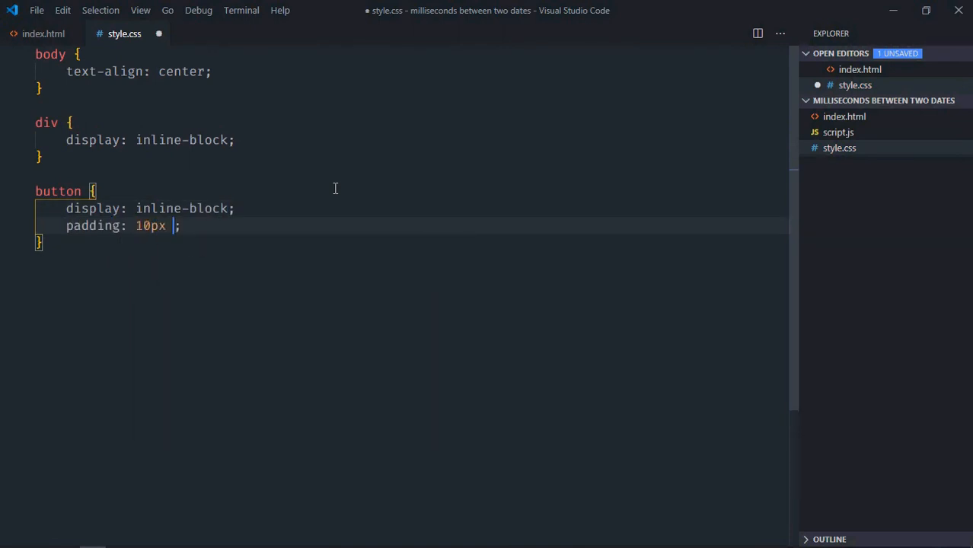
pyautogui.write('20px')
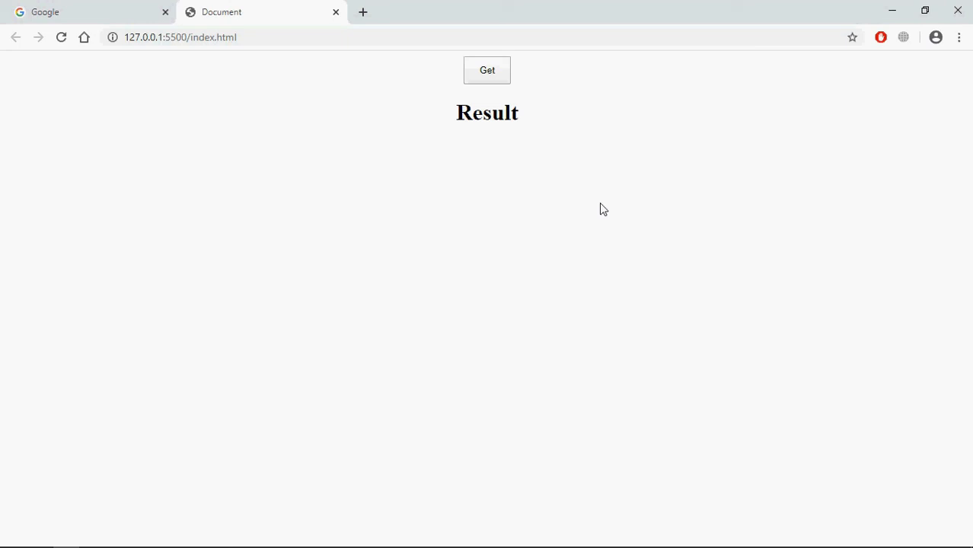
pyautogui.moveTo(638, 258)
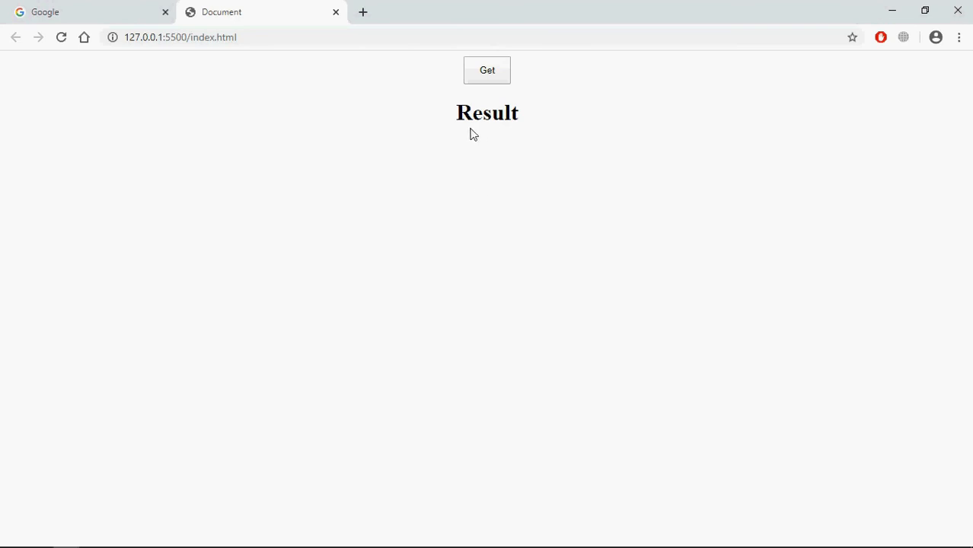
pyautogui.moveTo(459, 181)
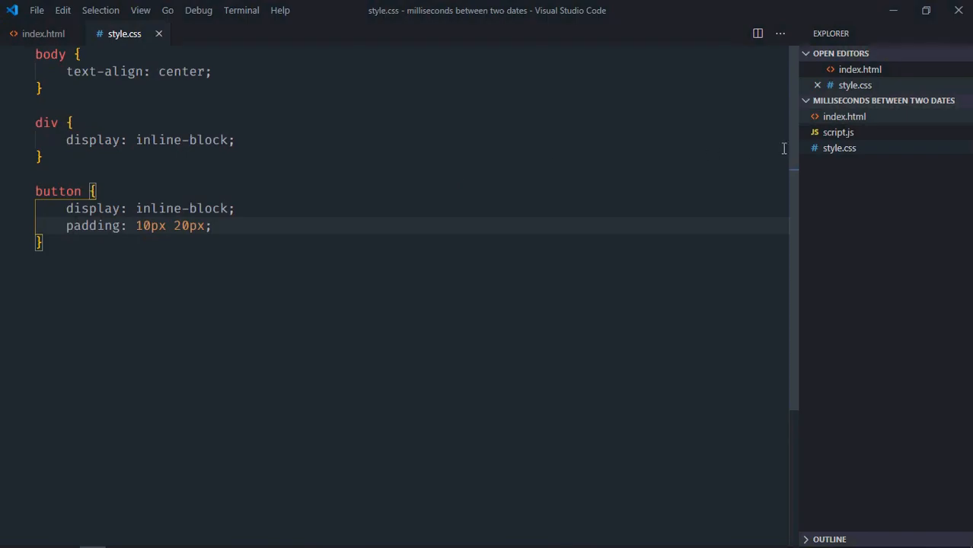
# In script.js, declare btnGet = querySelector('button') and result = querySelector('h1')
pyautogui.click(838, 147)
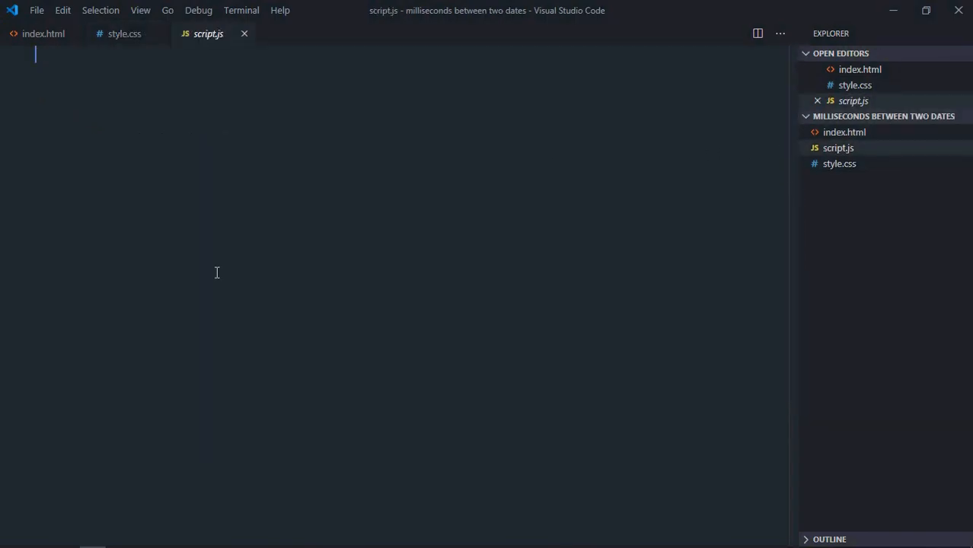
pyautogui.write('let bt')
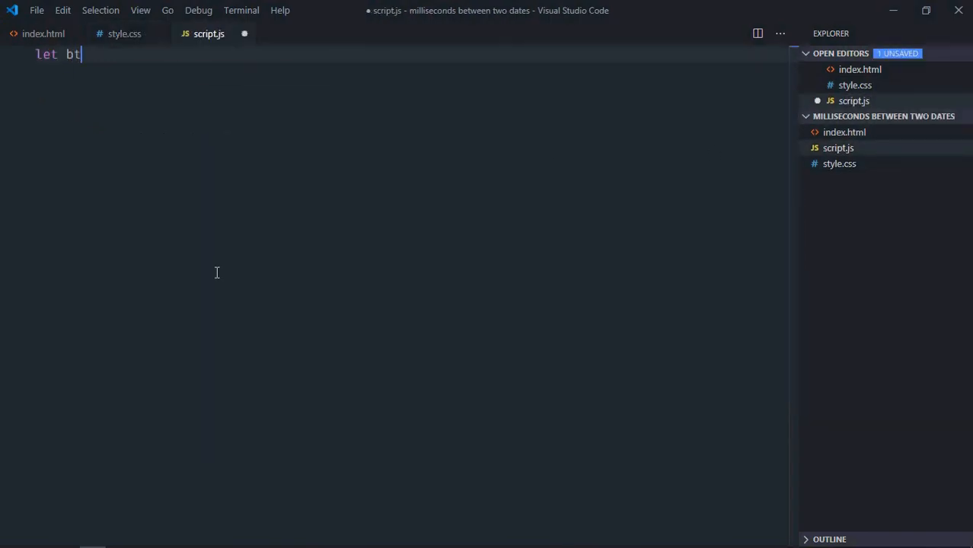
pyautogui.write('nGet =')
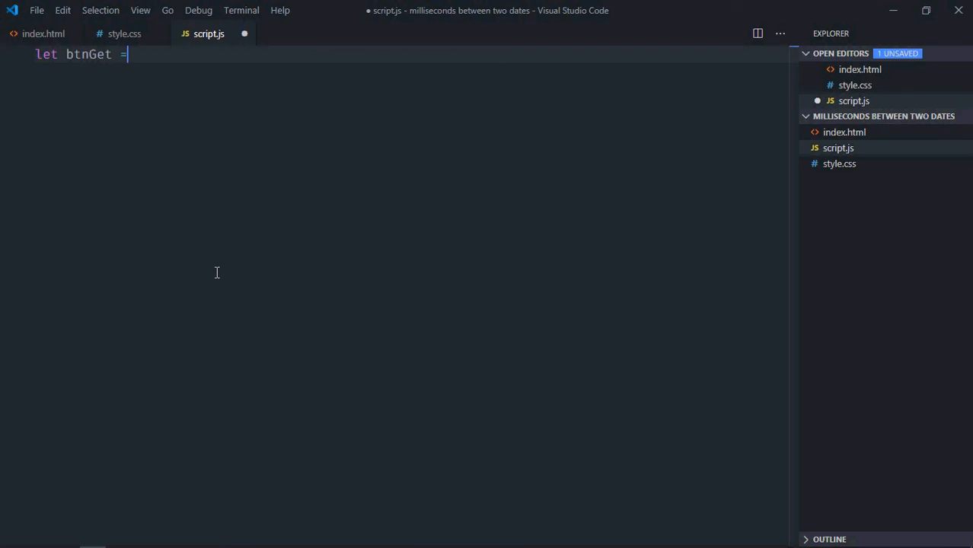
pyautogui.write('document.query')
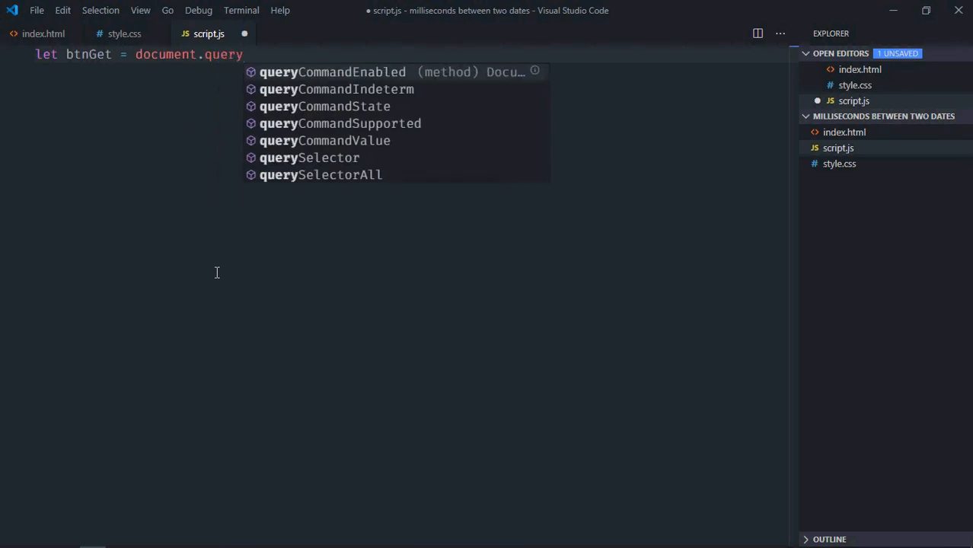
pyautogui.write("Selector('')")
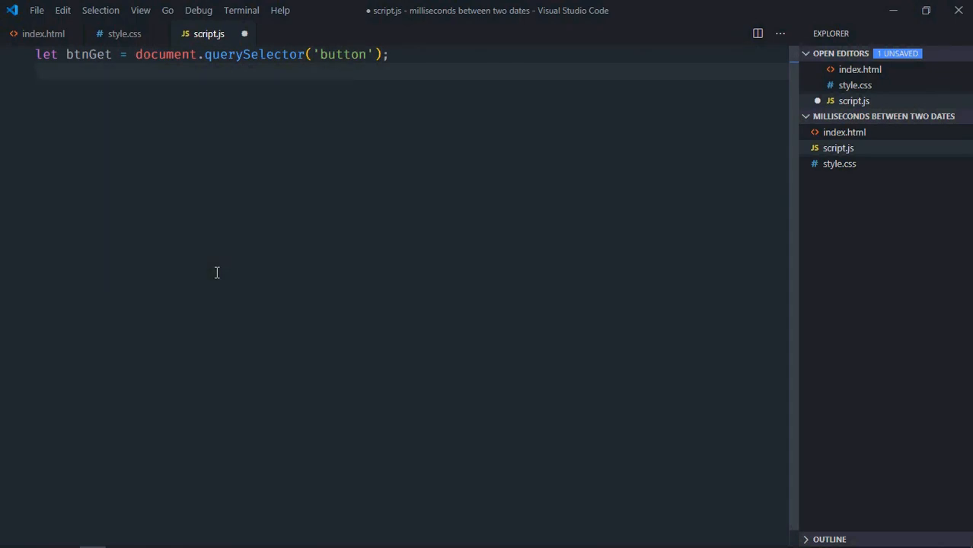
pyautogui.write('let result =')
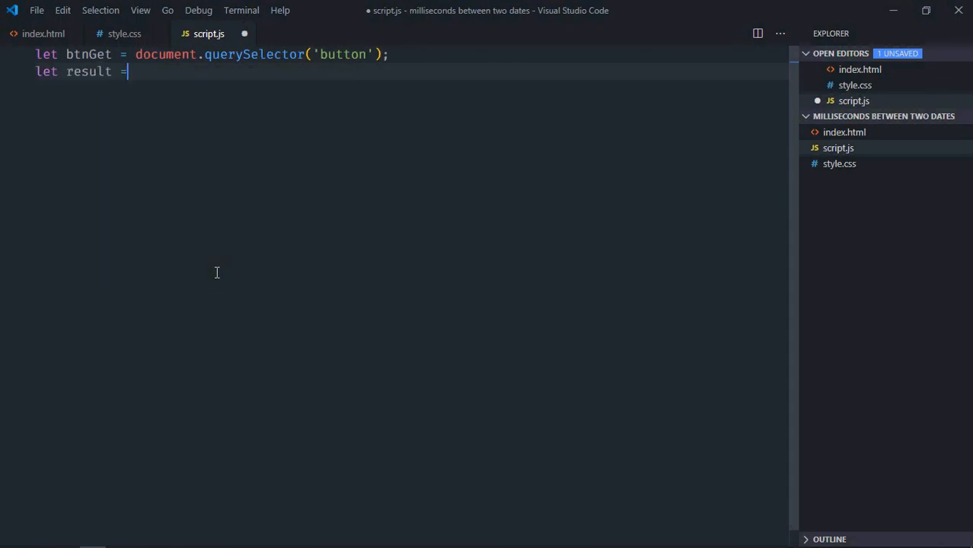
pyautogui.write('document.query')
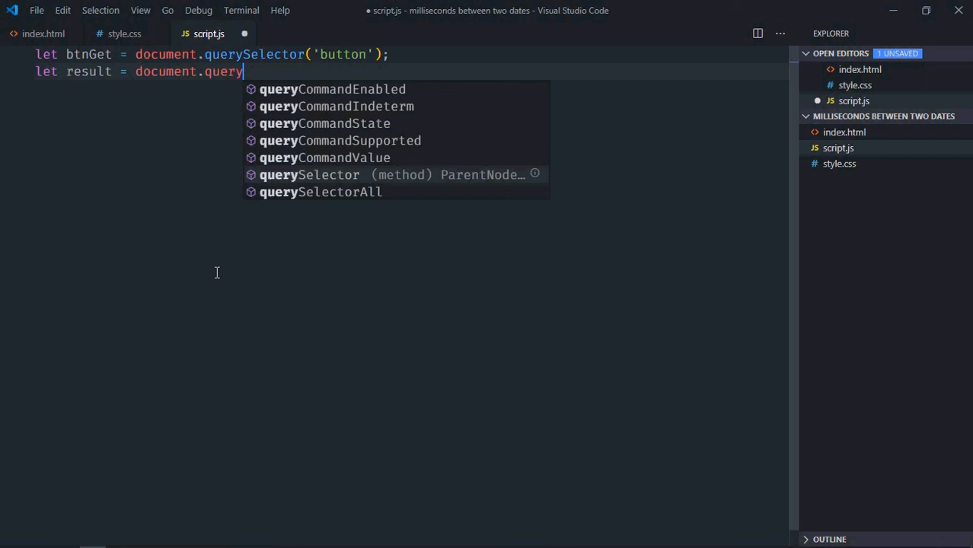
pyautogui.press('Tab')
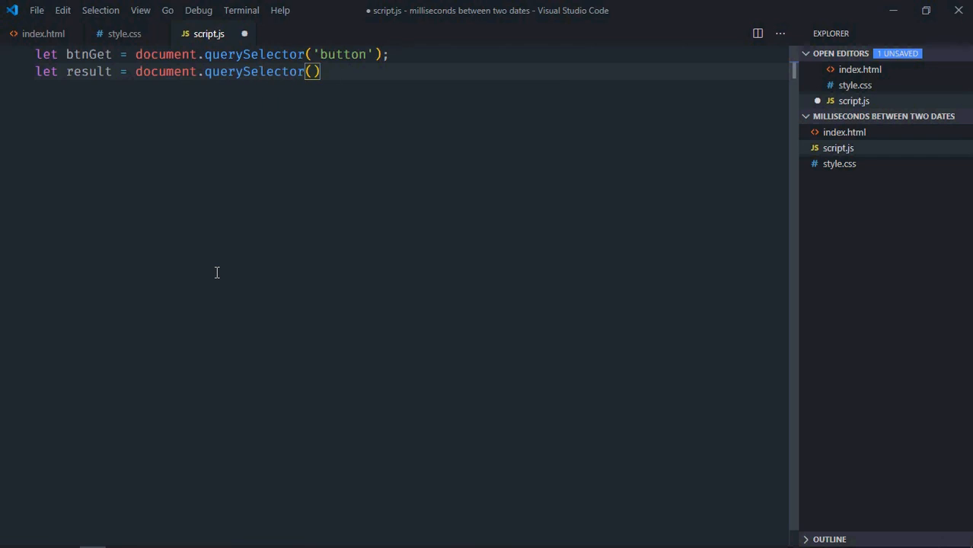
pyautogui.write("'h1'")
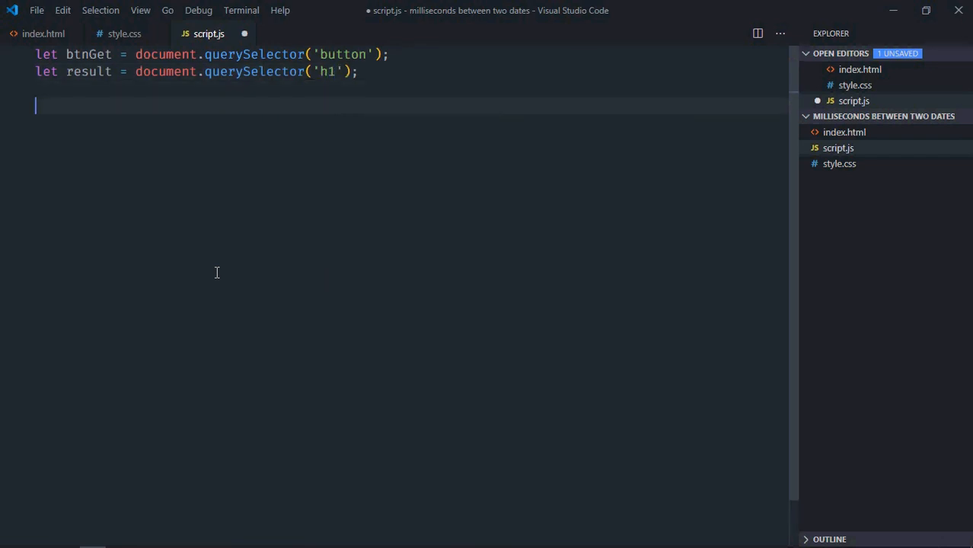
# Declare date1 = new Date('01/10/2020') and date2 = new Date('01/20/2020') in script.js
pyautogui.write('let date1 =')
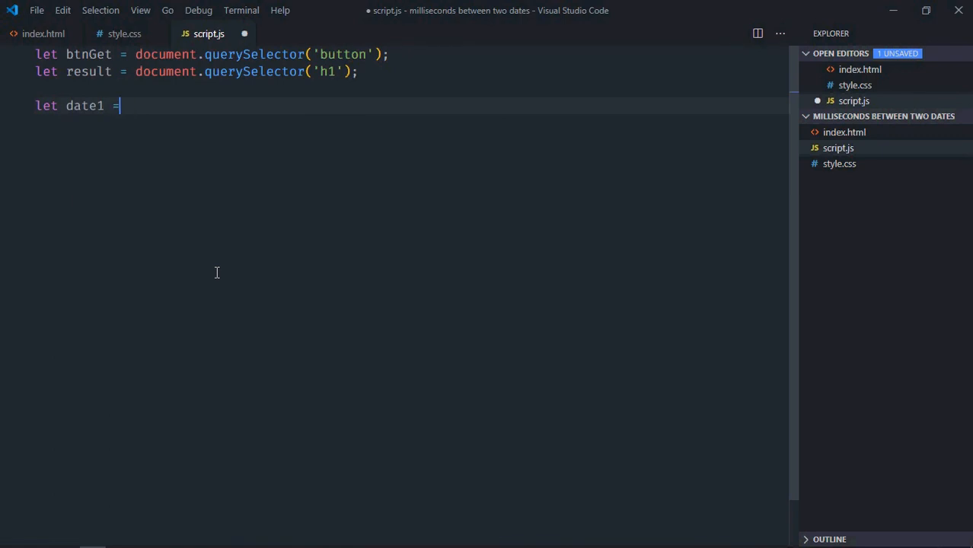
pyautogui.write('new Date()')
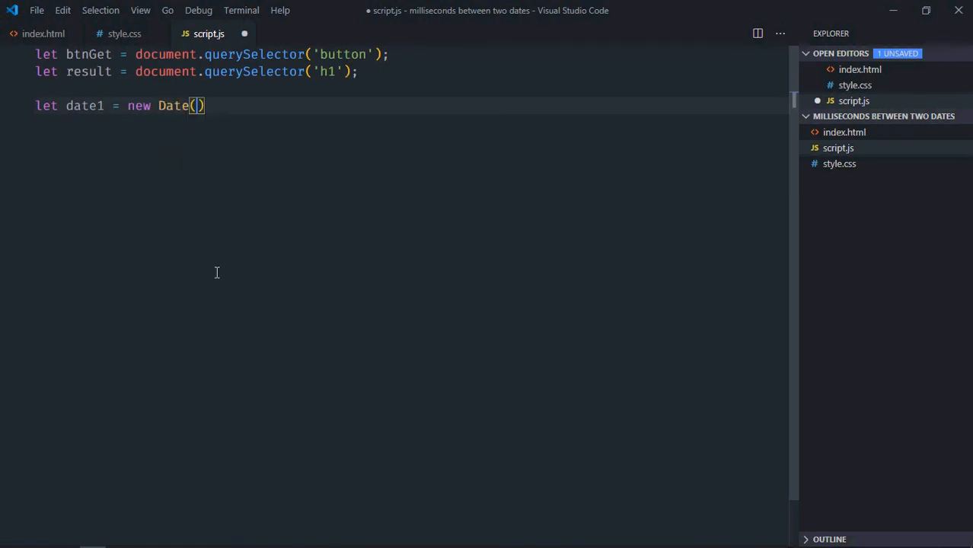
pyautogui.write("'01'")
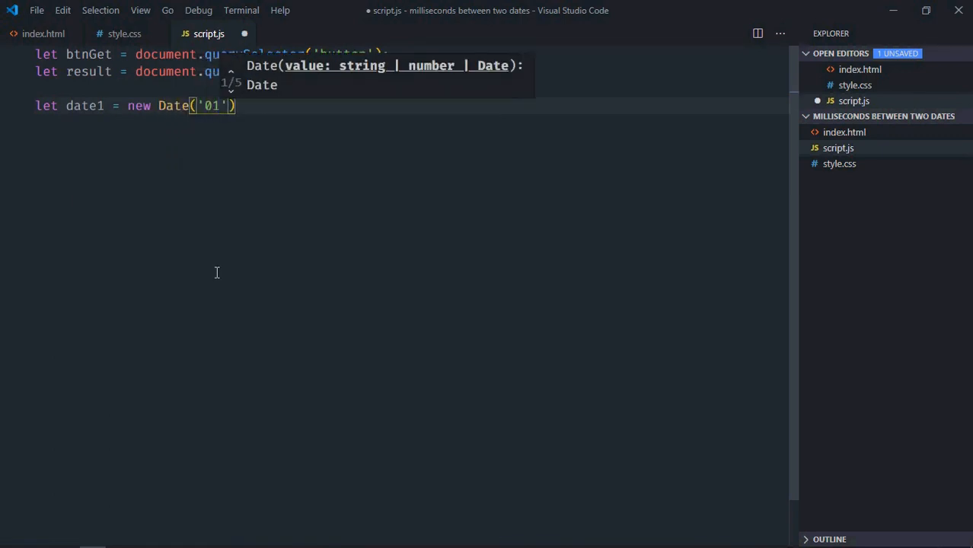
pyautogui.write('/10/2')
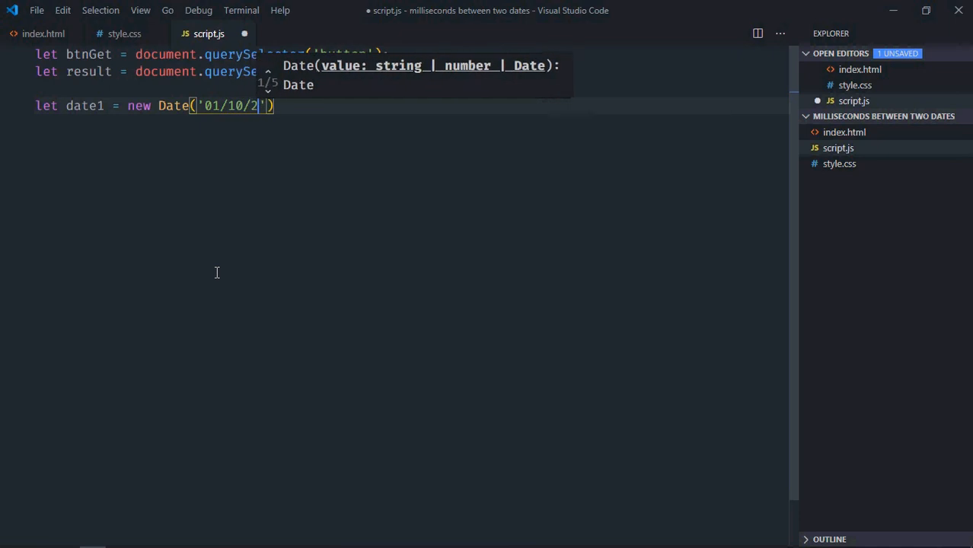
pyautogui.write("020');")
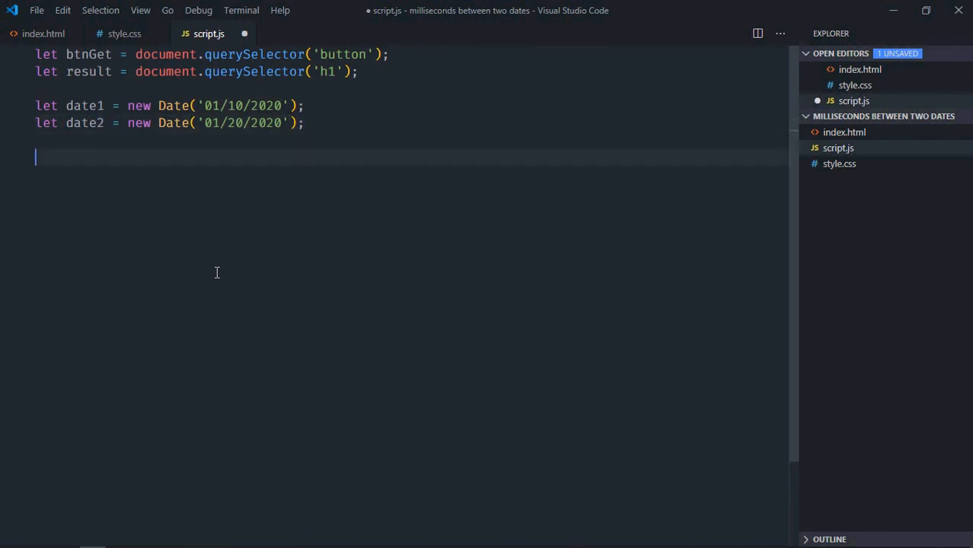
pyautogui.write("btnGet.addEventListener('click', )")
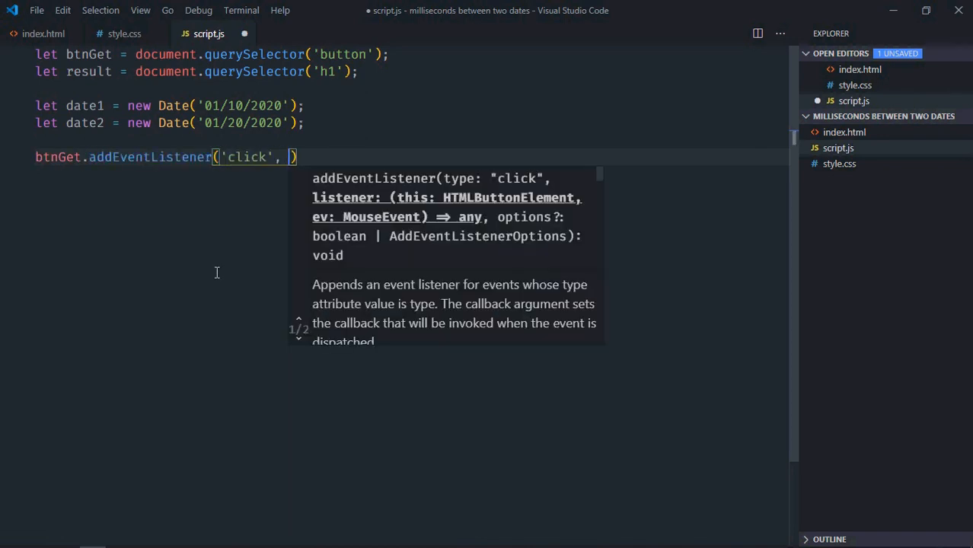
# Add a btnGet click handler setting result.innerText to date2.getTime() - date1.getTime()
pyautogui.write('() => {')
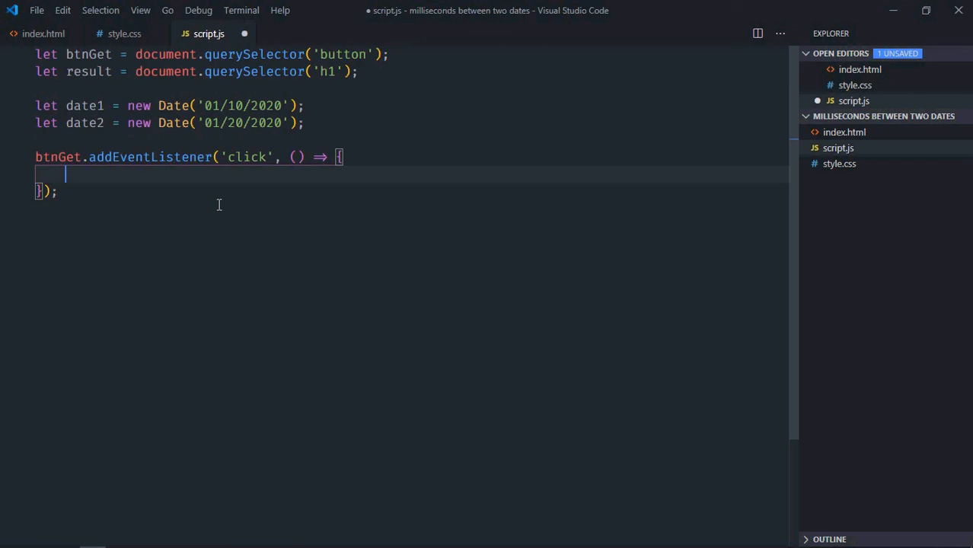
pyautogui.write('result.i')
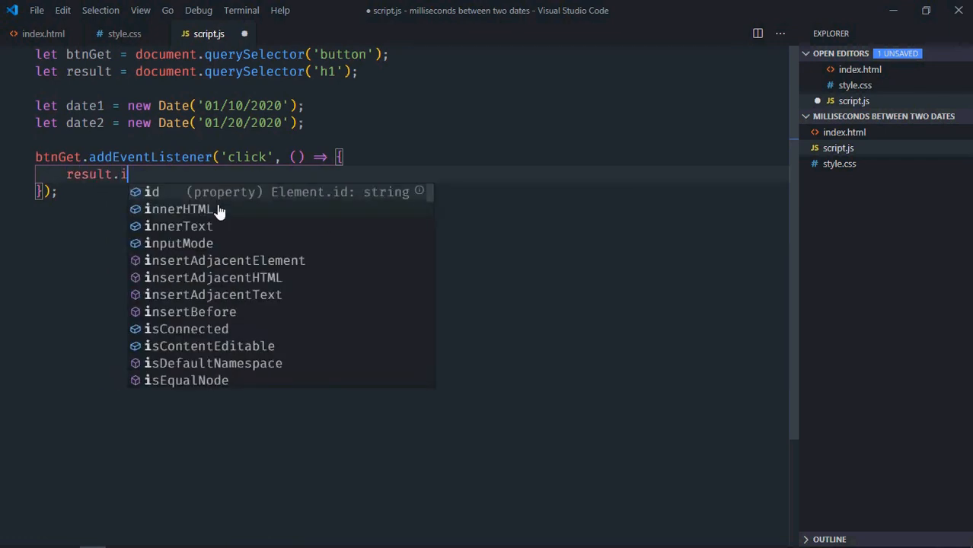
pyautogui.write('nnerText =')
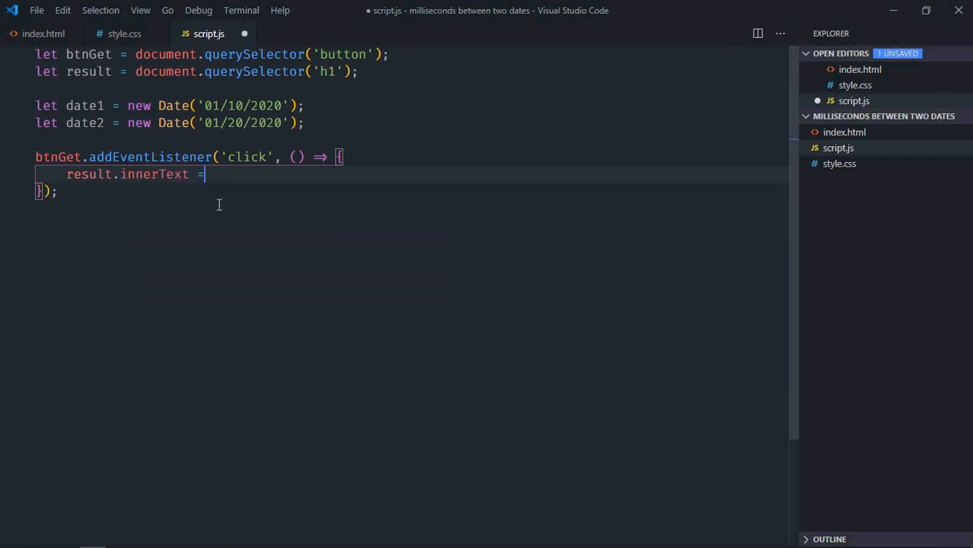
pyautogui.write('date2.getTime() - date')
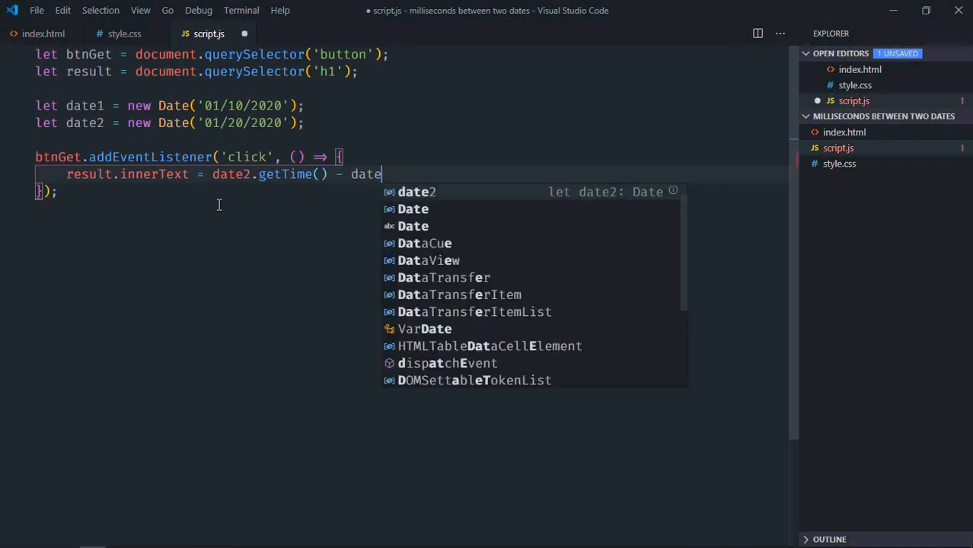
pyautogui.write('1.getTime')
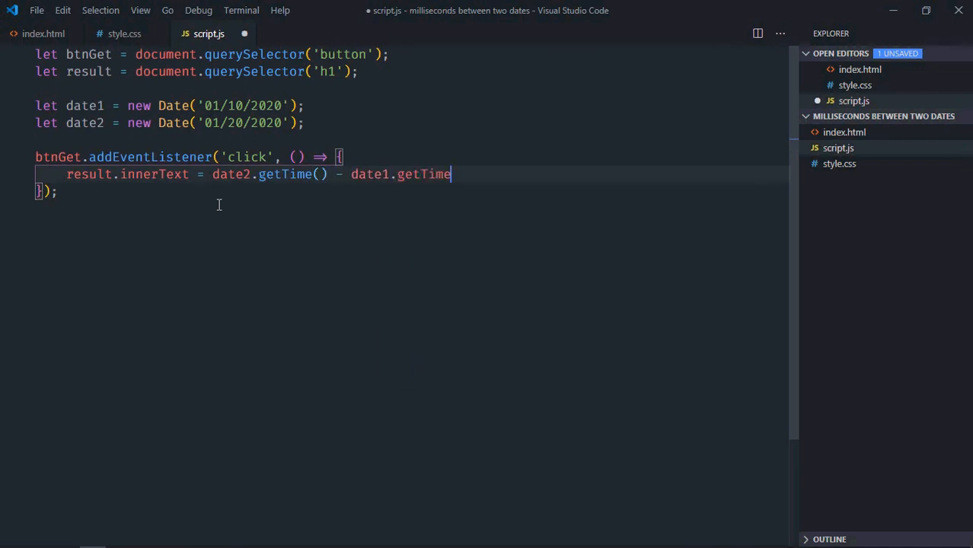
pyautogui.write('();')
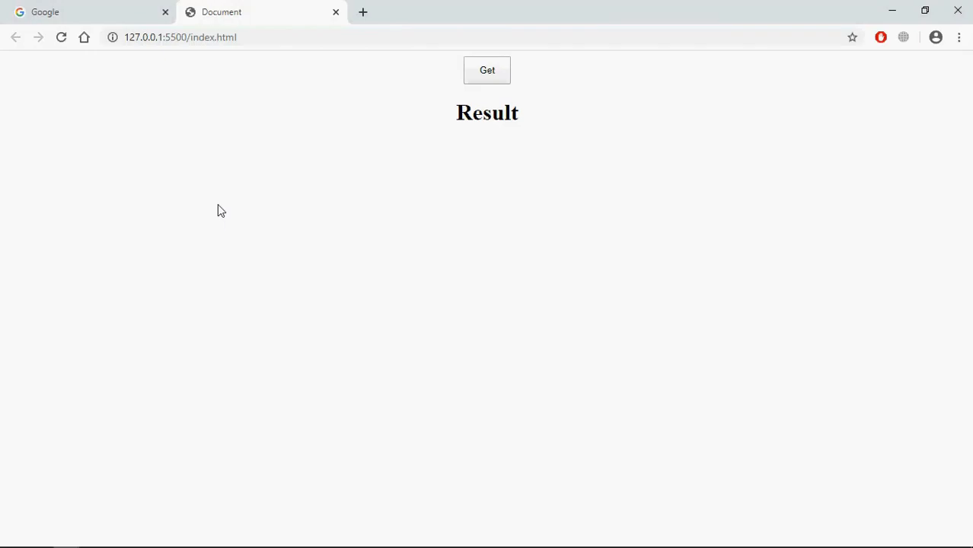
# Click Get in Chrome so the heading shows 864000000
pyautogui.click(487, 71)
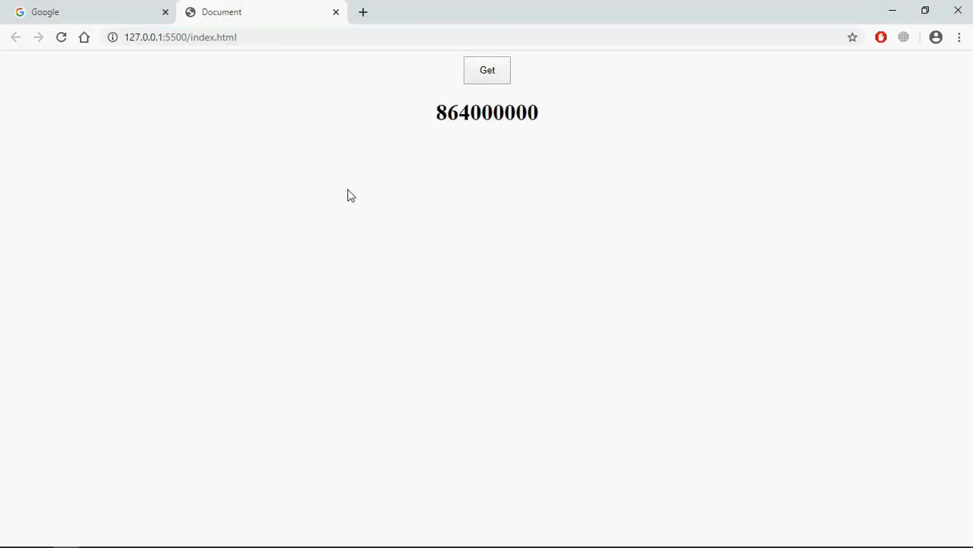
pyautogui.moveTo(371, 309)
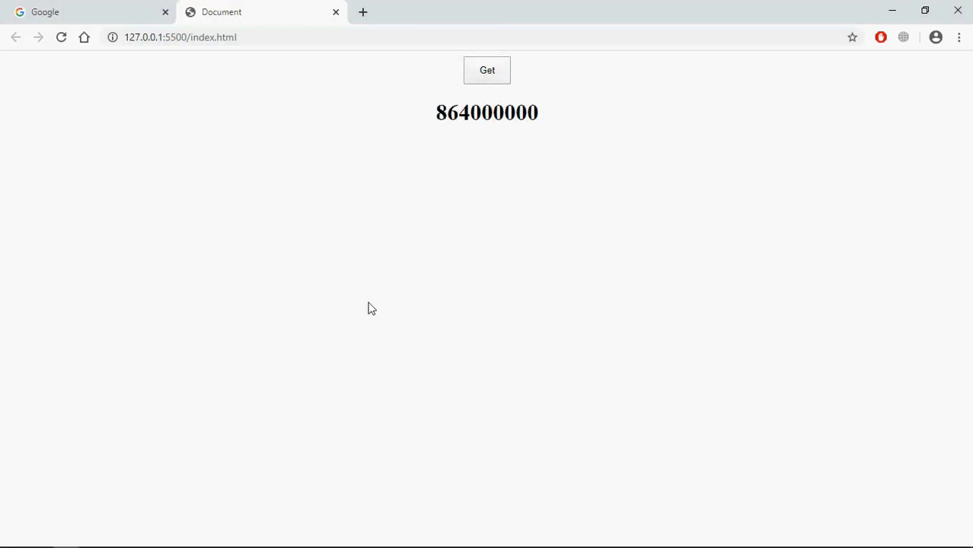